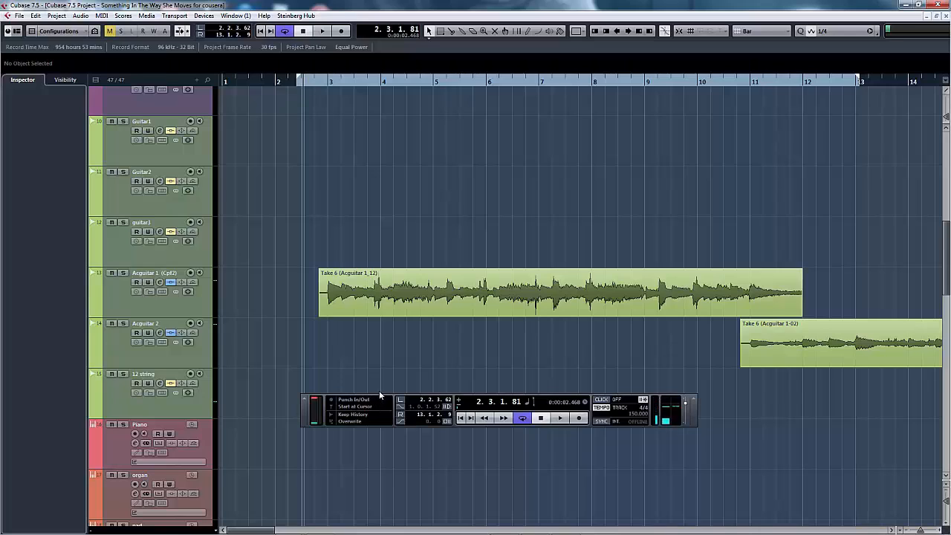
pyautogui.moveTo(372, 389)
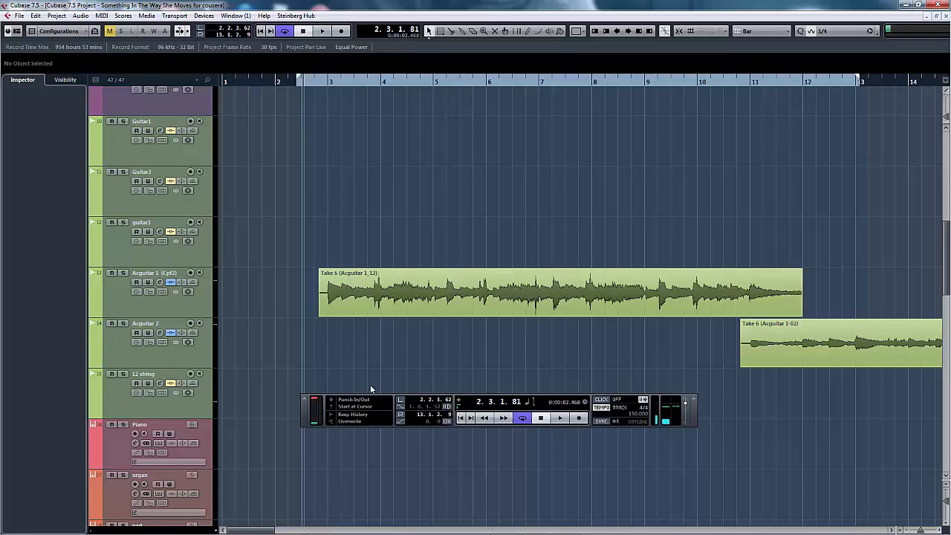
pyautogui.moveTo(354, 369)
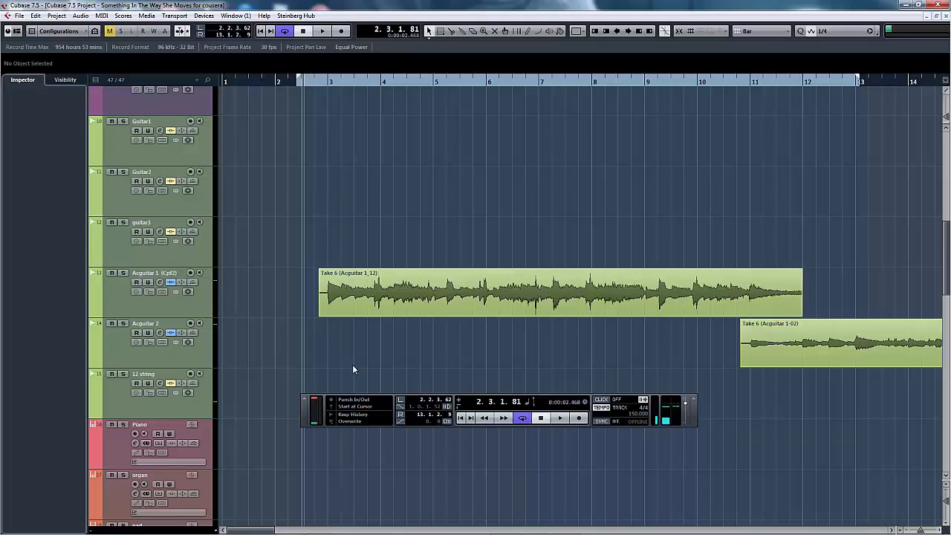
pyautogui.moveTo(353, 357)
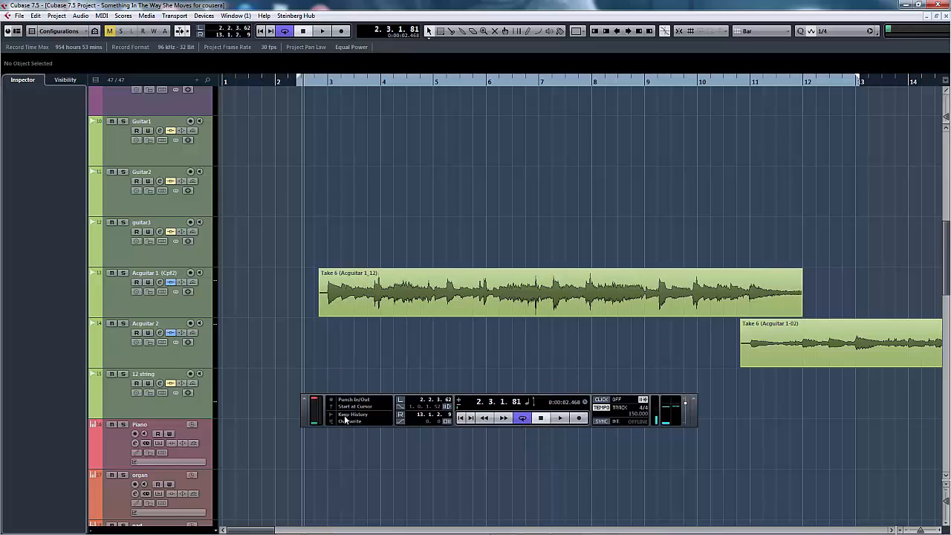
pyautogui.moveTo(345, 415)
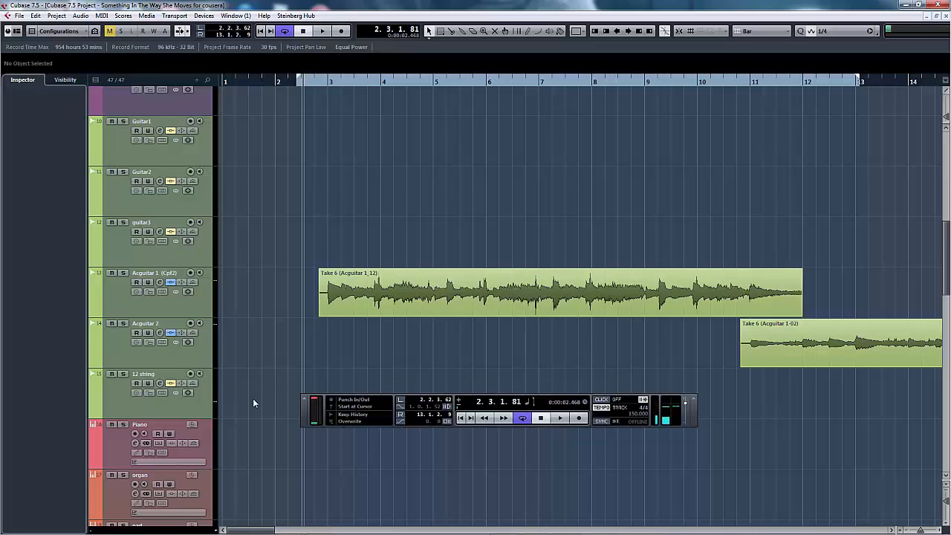
pyautogui.moveTo(161, 294)
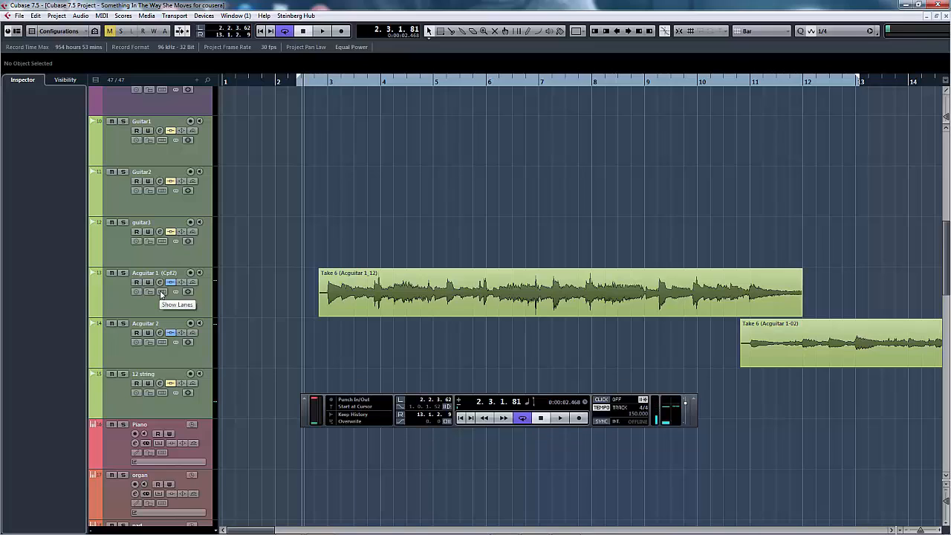
# - Show Acquitar 1's takes on separate lanes
pyautogui.click(177, 305)
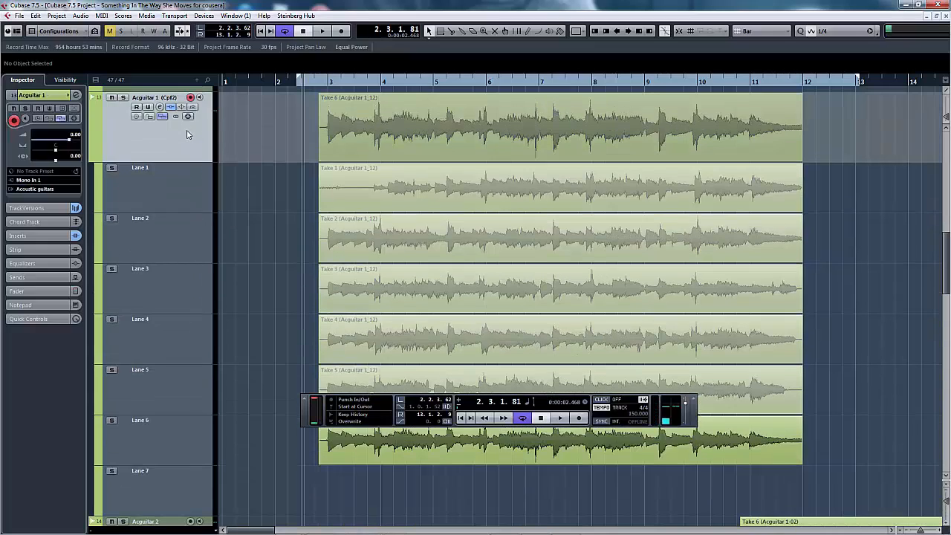
pyautogui.moveTo(343, 178)
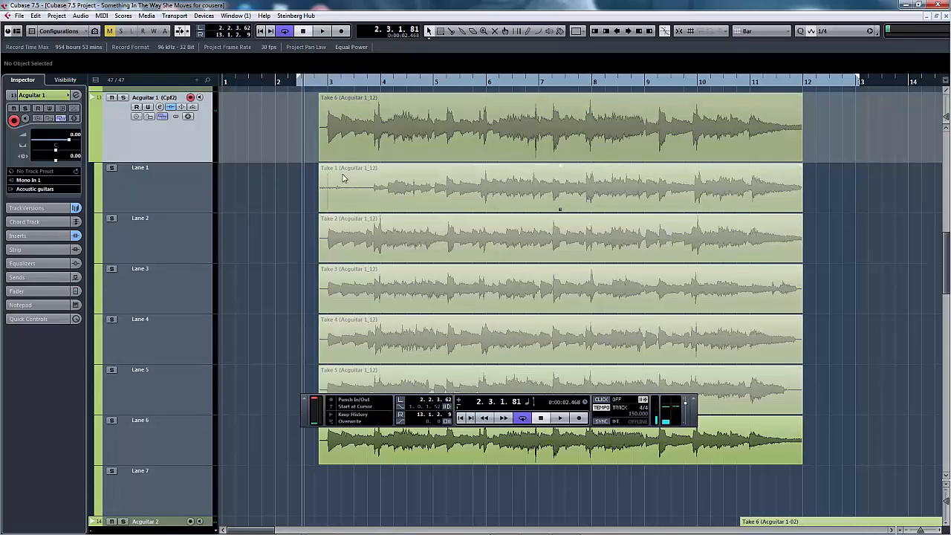
pyautogui.moveTo(371, 471)
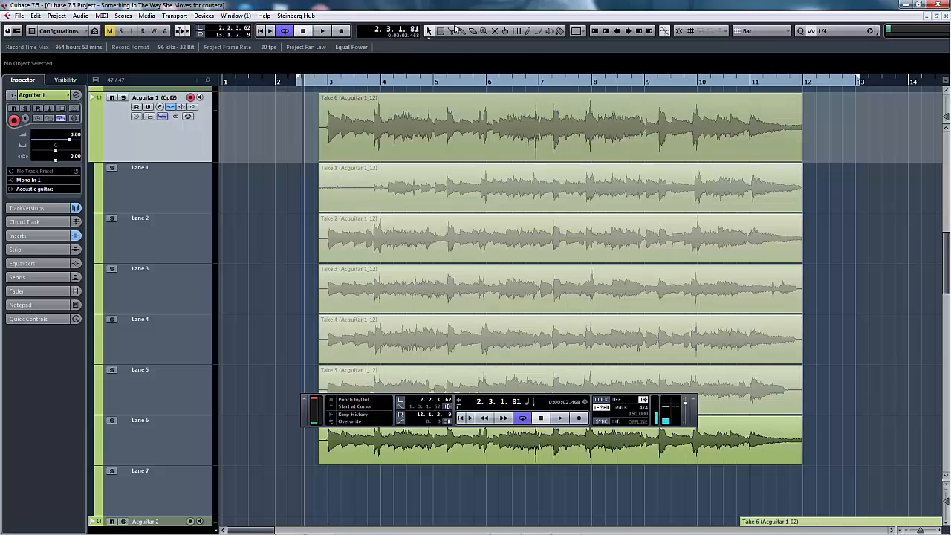
pyautogui.moveTo(452, 31)
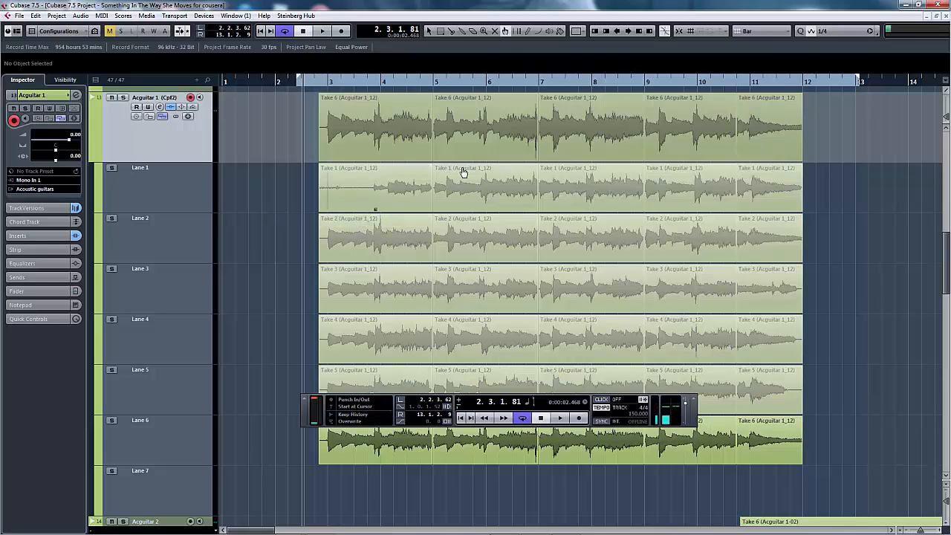
pyautogui.moveTo(505, 31)
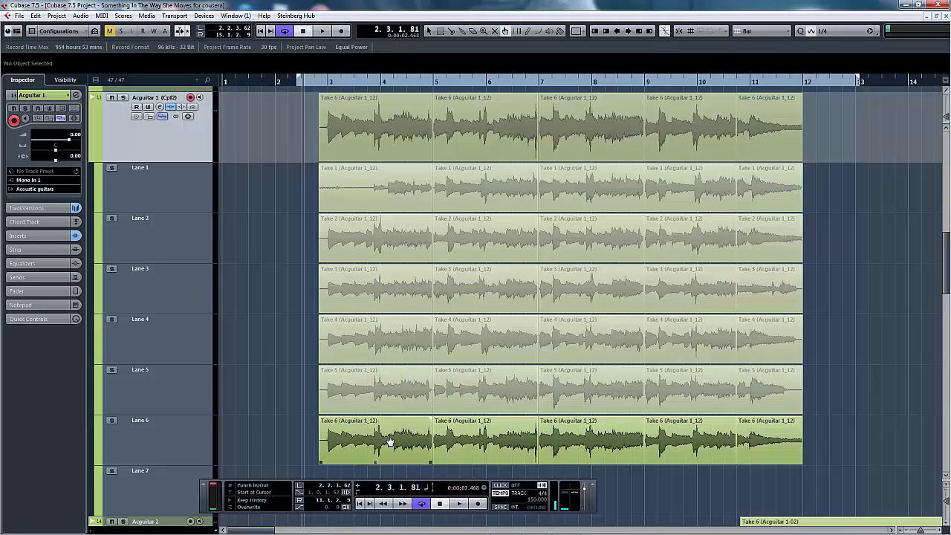
# - Pick a take's section in its lane as the active comp region
pyautogui.click(375, 238)
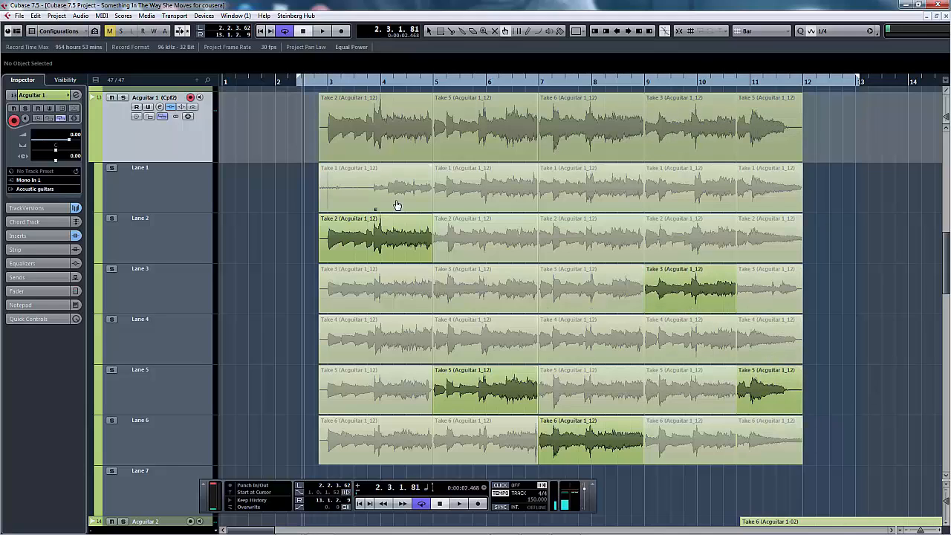
# - Play the comped guitar briefly, then stop playback
pyautogui.click(322, 30)
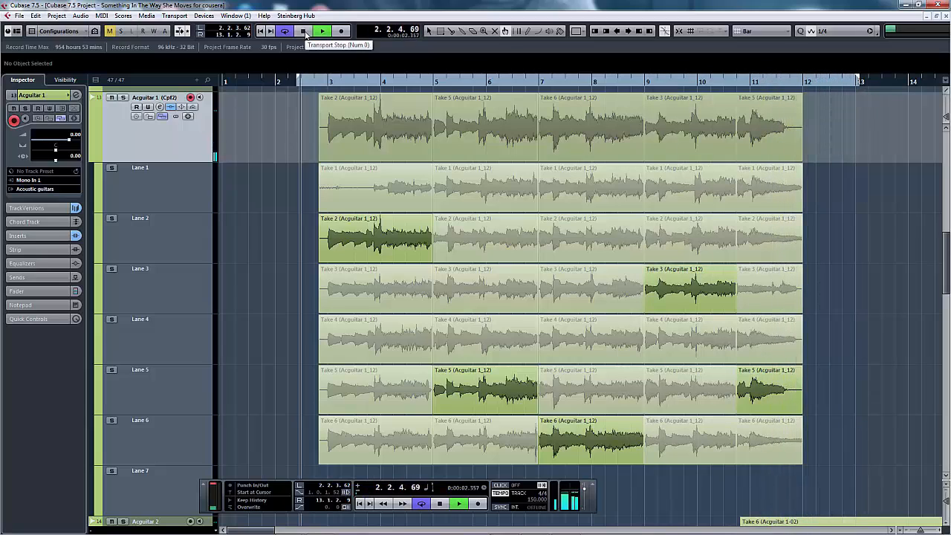
pyautogui.click(284, 30)
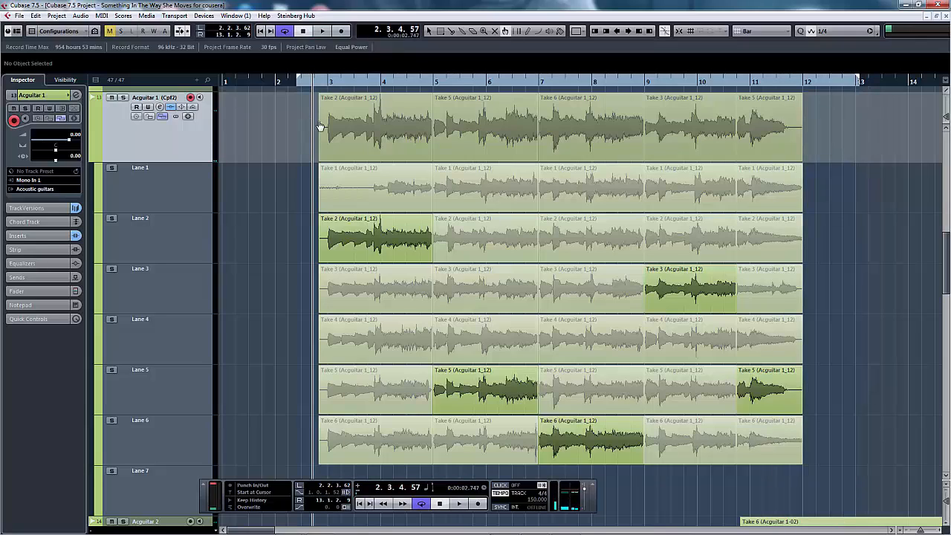
pyautogui.moveTo(430, 31)
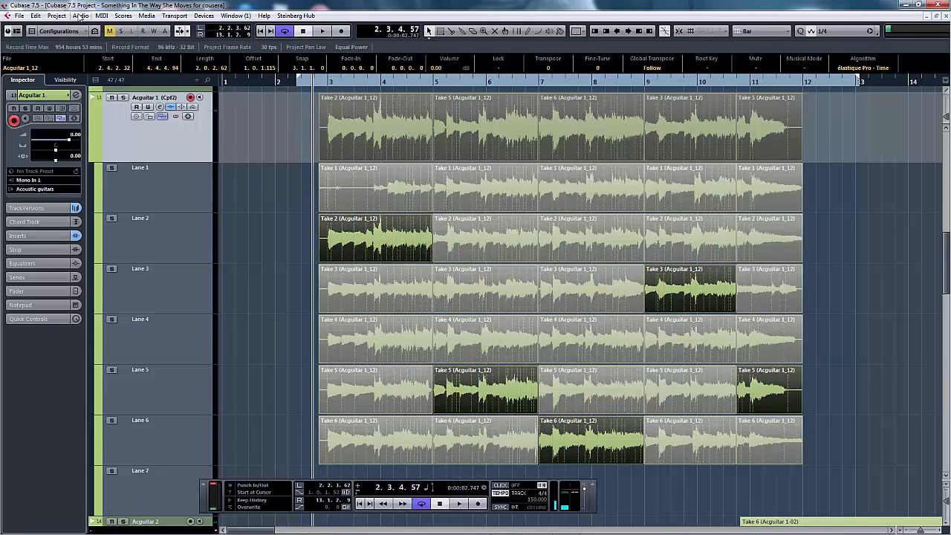
# - Browse the Audio menu for the Delete Overlaps command
pyautogui.click(79, 16)
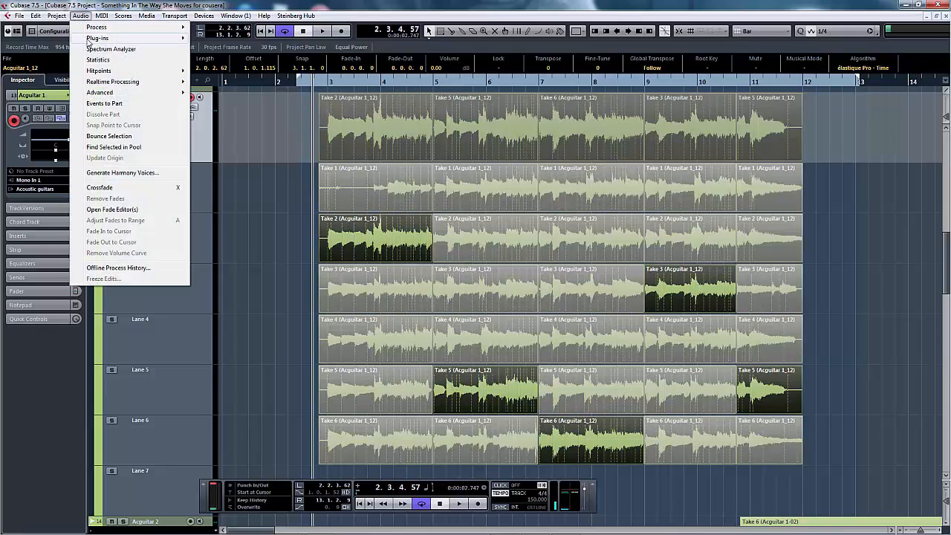
pyautogui.moveTo(101, 187)
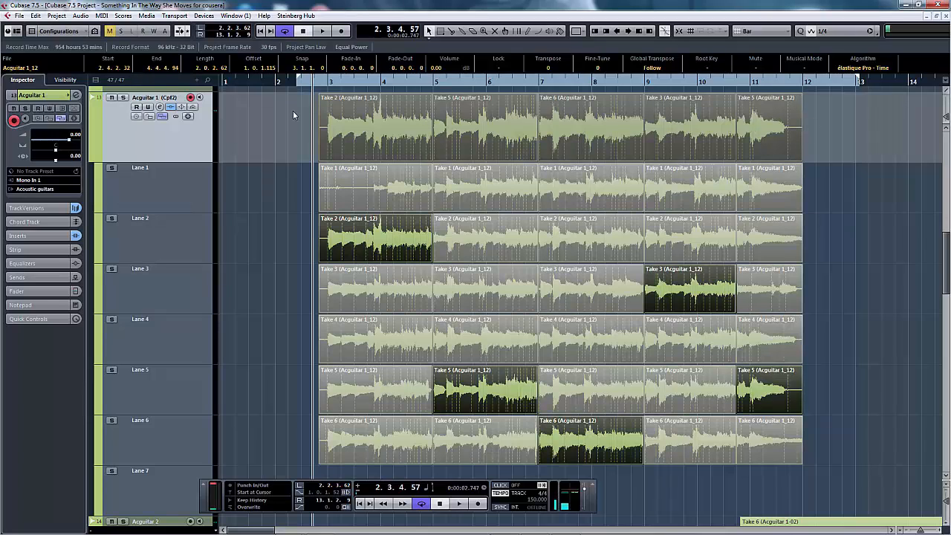
pyautogui.click(80, 16)
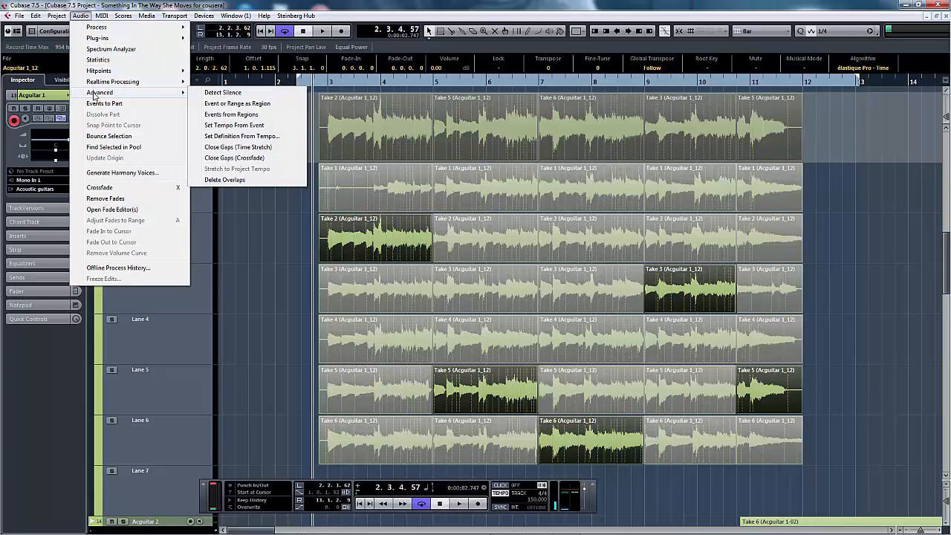
pyautogui.moveTo(232, 180)
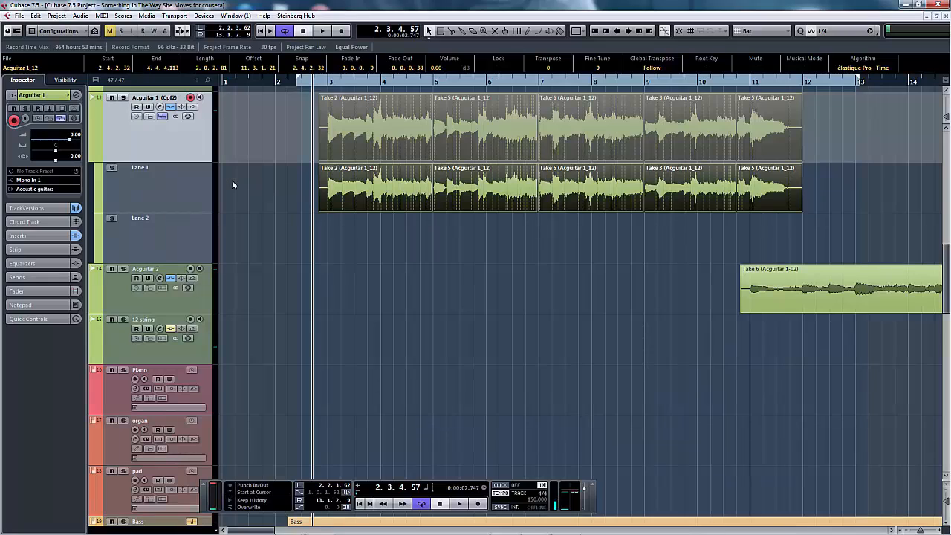
pyautogui.moveTo(209, 147)
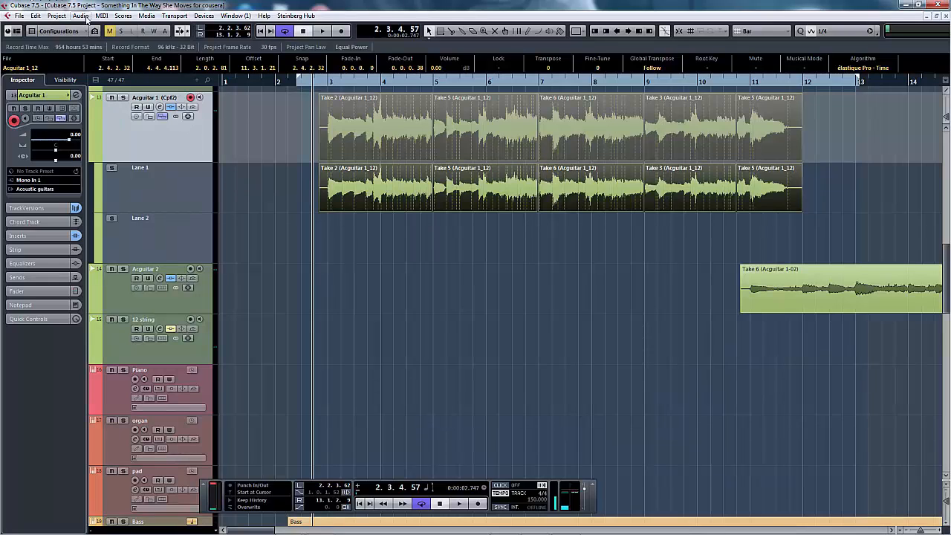
# - Bounce the selected comp sections and replace the originals with the bounced event
pyautogui.click(80, 16)
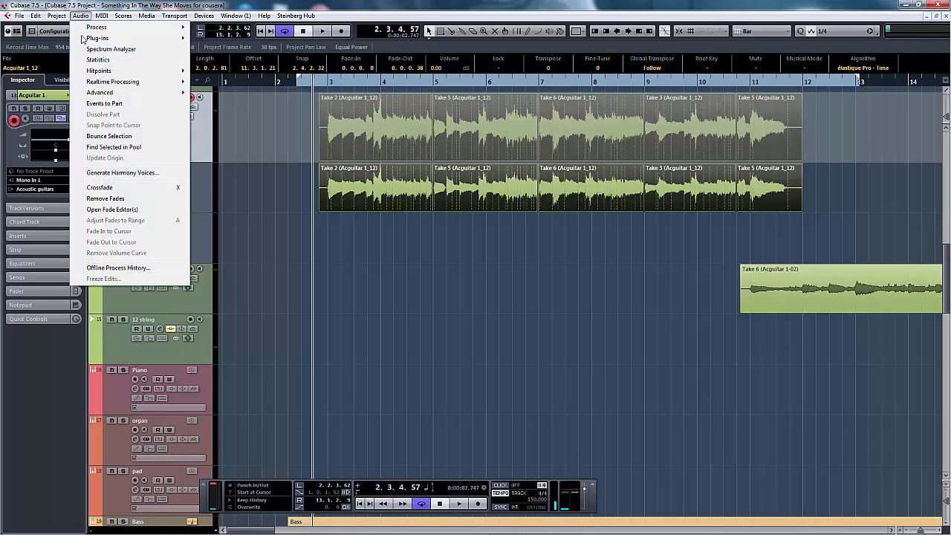
pyautogui.click(108, 136)
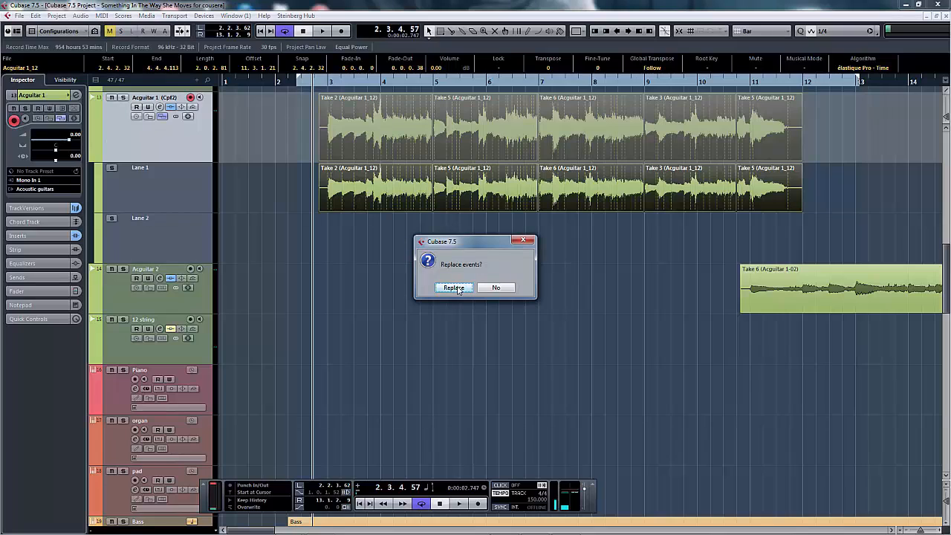
pyautogui.click(455, 288)
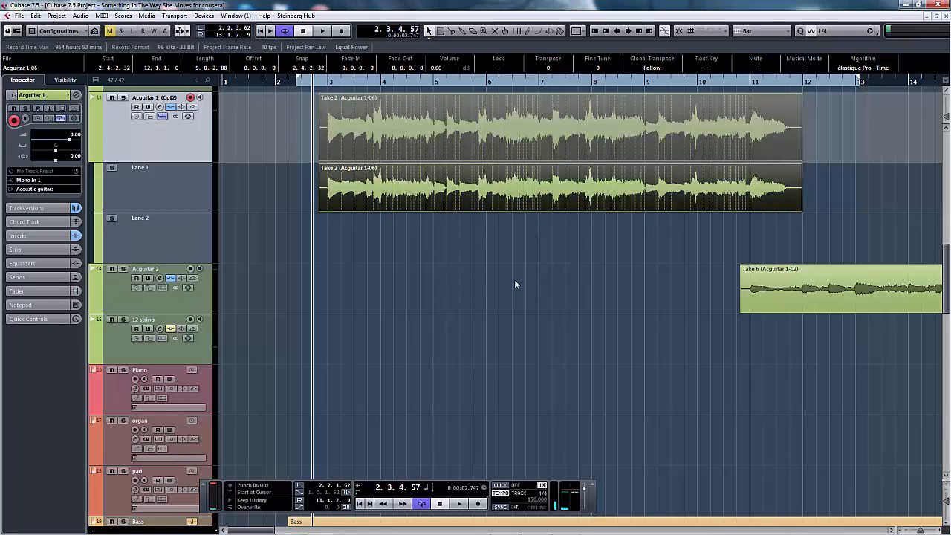
pyautogui.moveTo(263, 176)
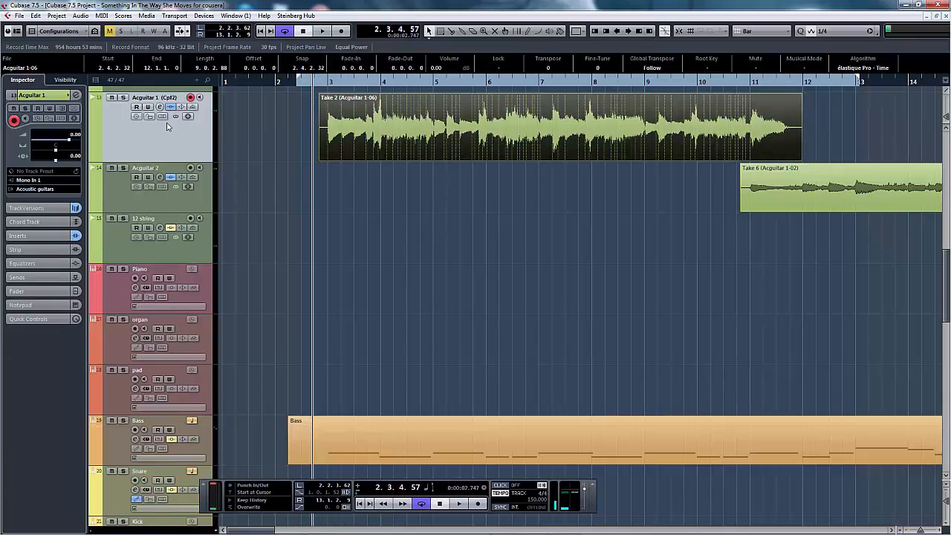
# - Play back the song to hear the bounced Acquitar 1 event
pyautogui.click(323, 31)
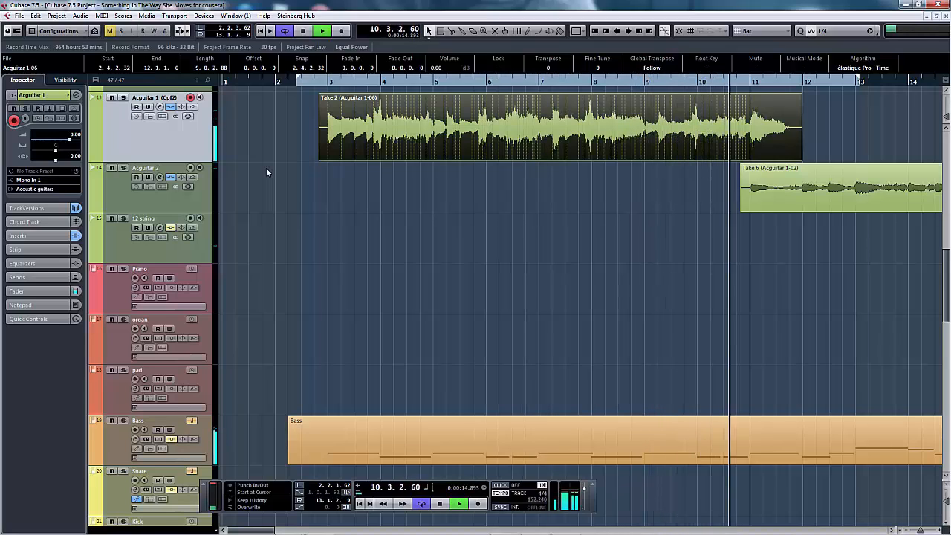
pyautogui.click(322, 30)
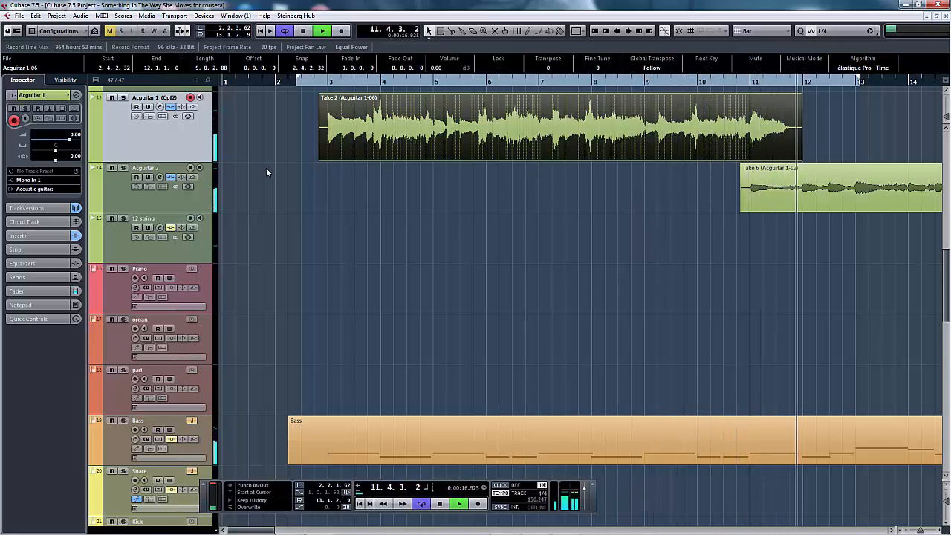